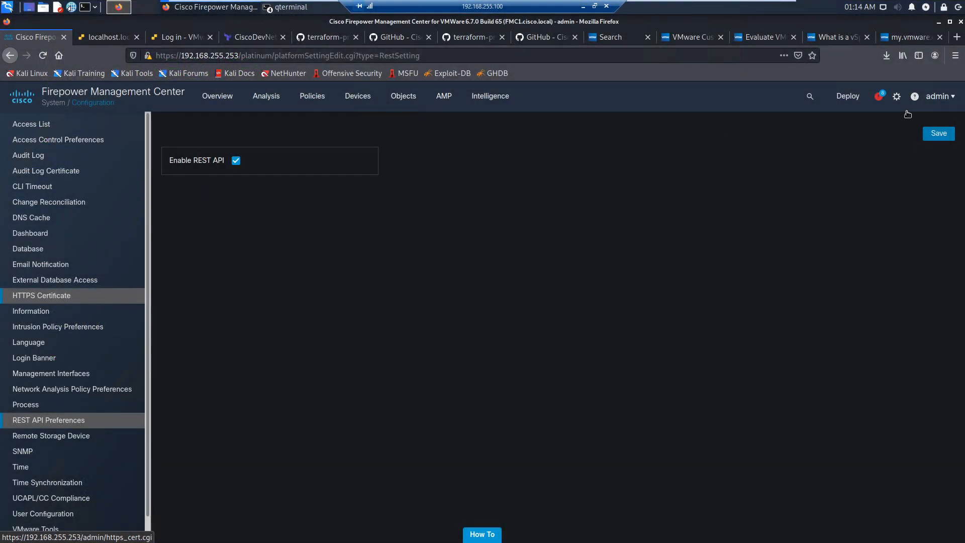
Step: Show the Users list from the System (gear) menu with REST API enabled
click(895, 96)
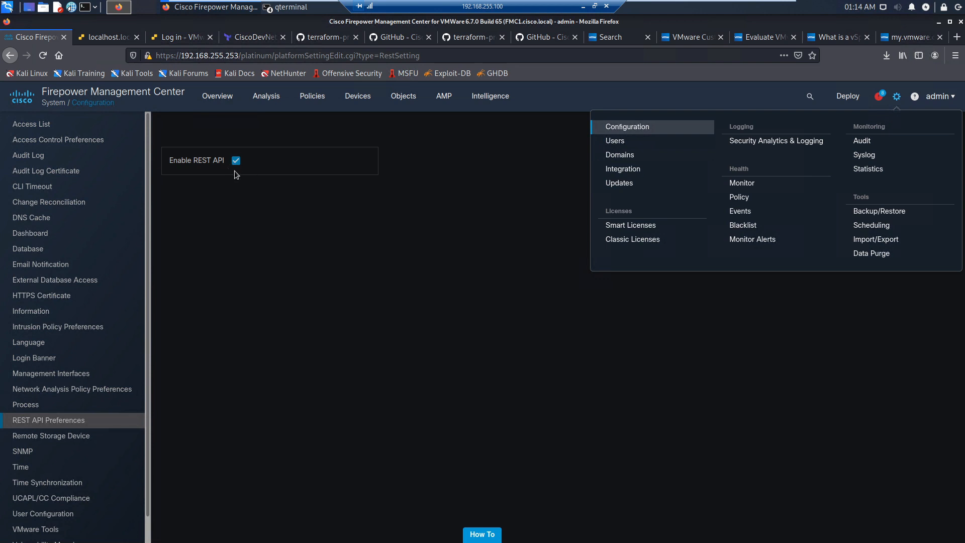
mouse_move(491, 308)
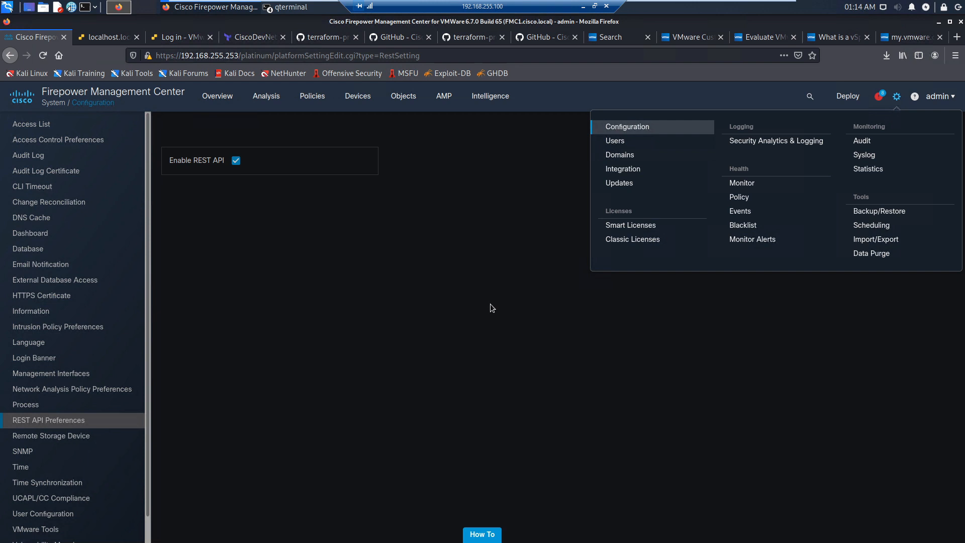
mouse_move(614, 140)
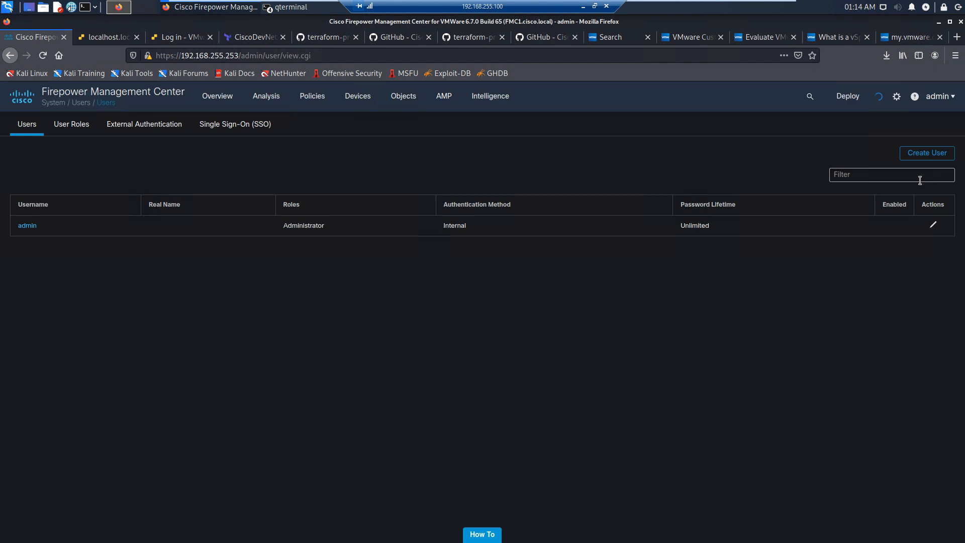
Step: Start a new user with Create User and view terraform.tfvars in the terminal for credentials
click(926, 153)
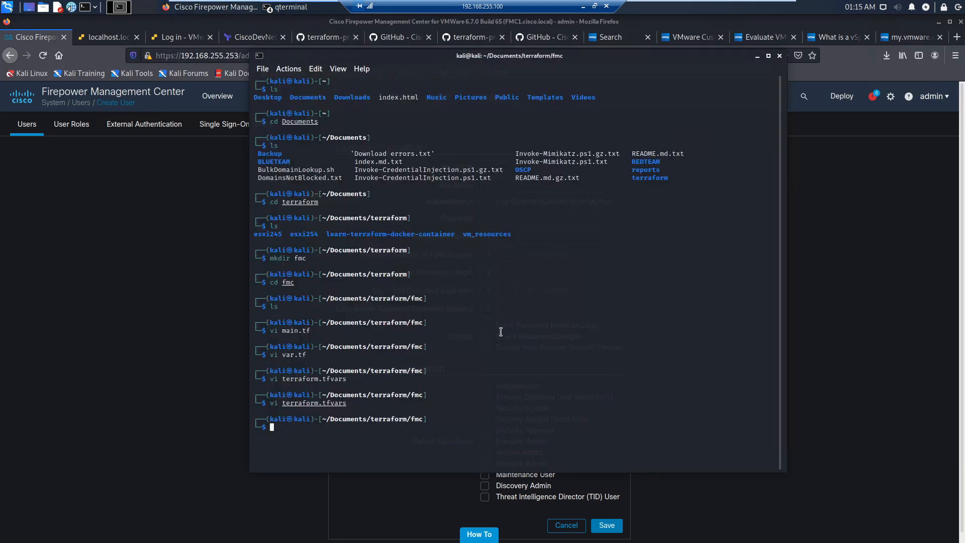
key(Return)
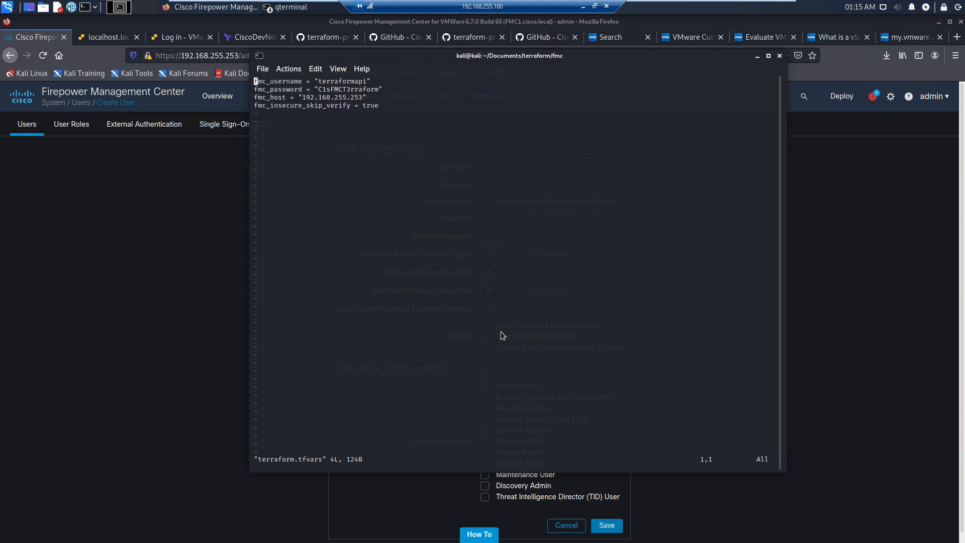
mouse_move(359, 86)
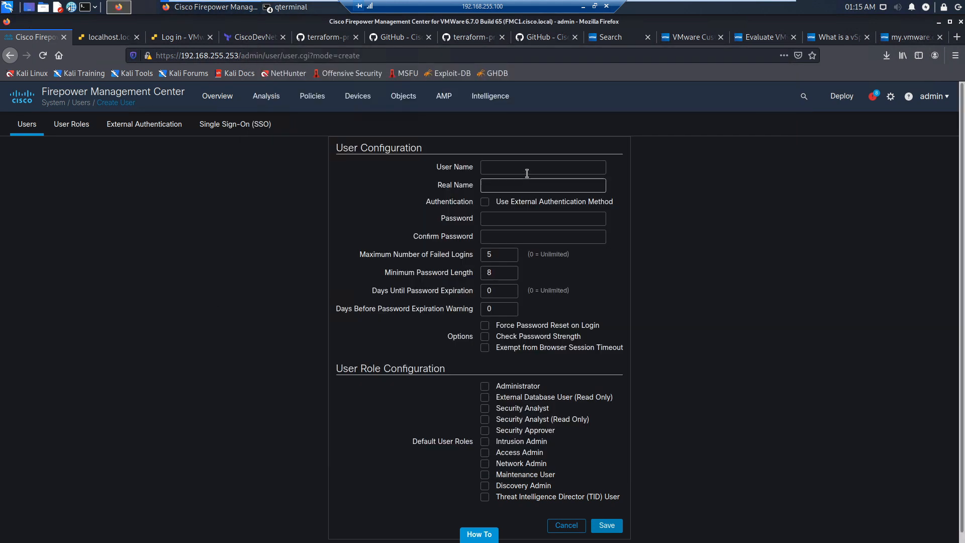
Step: Enter user name terraformapi and paste the password copied from terraform.tfvars into both password fields
text(terraformapi)
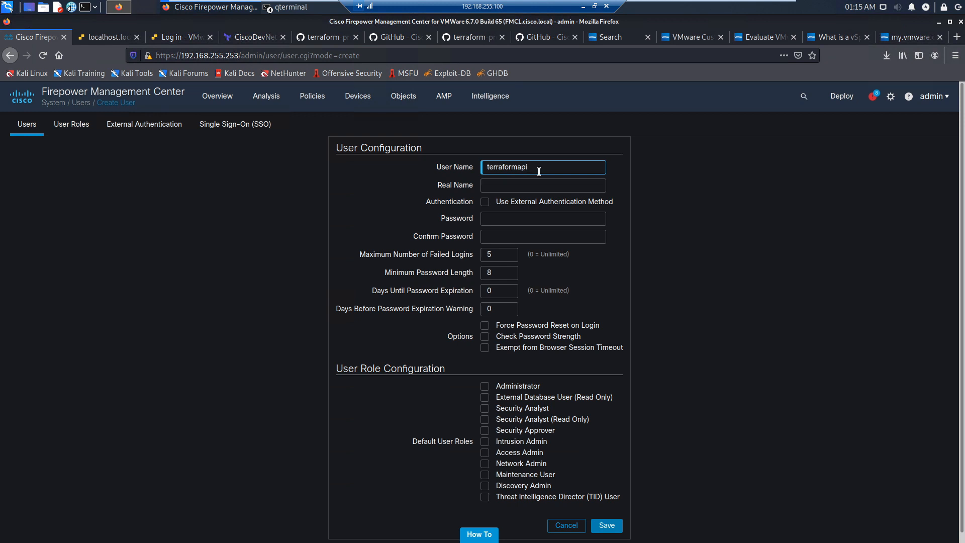
click(285, 7)
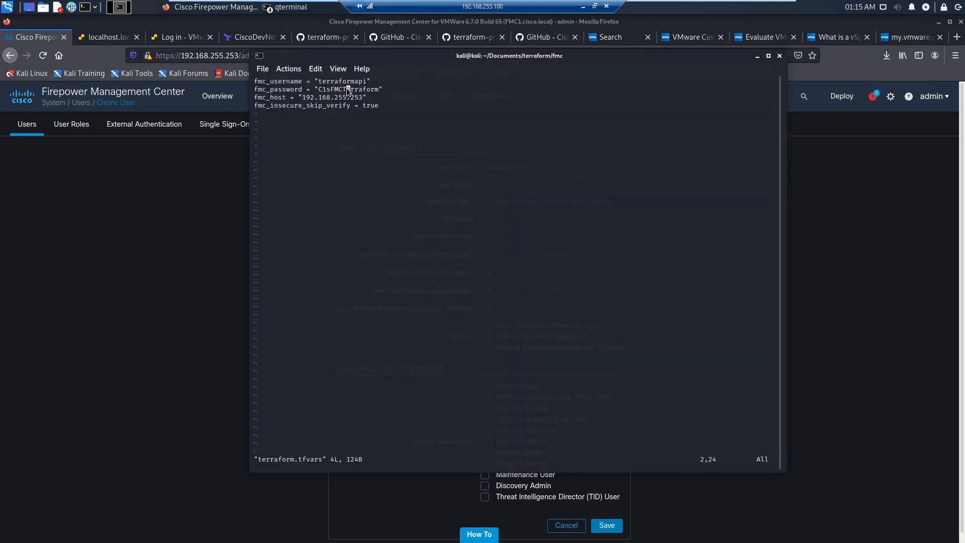
right_click(346, 89)
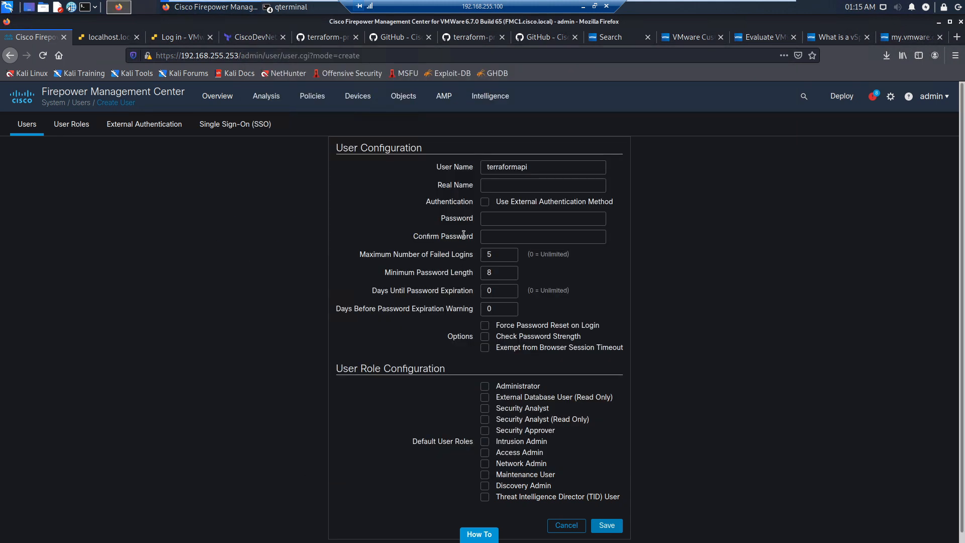
click(542, 218)
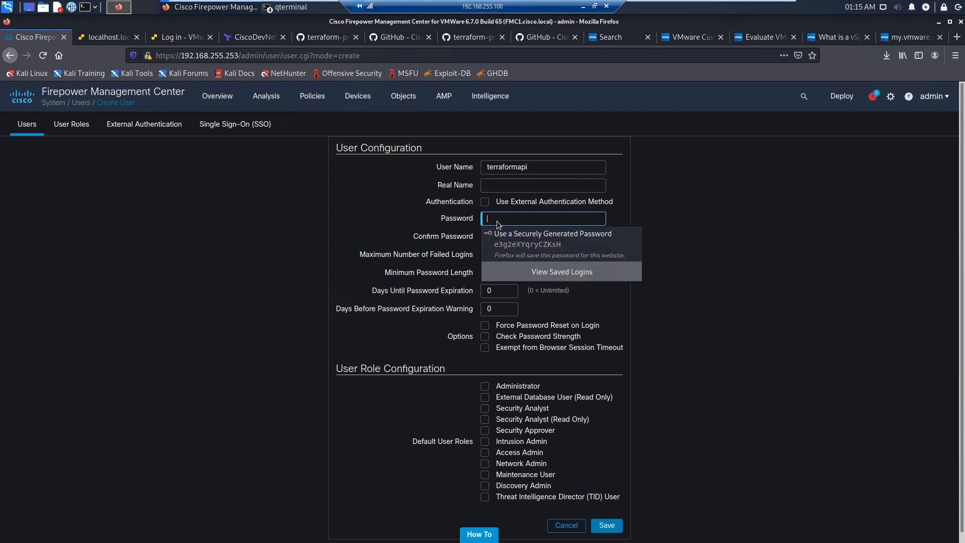
click(551, 239)
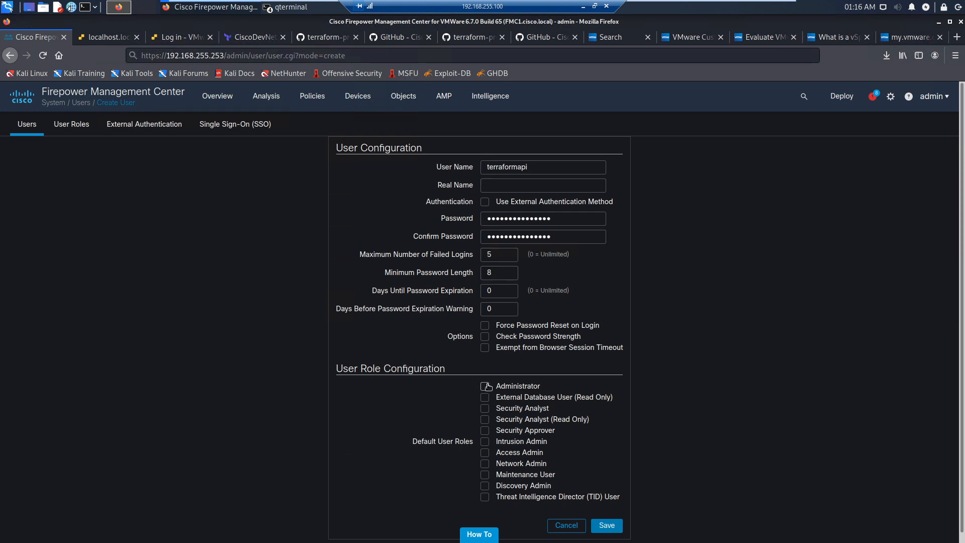
Step: Assign the Administrator role, save terraformapi, and decline Firefox's password-save prompt
click(485, 385)
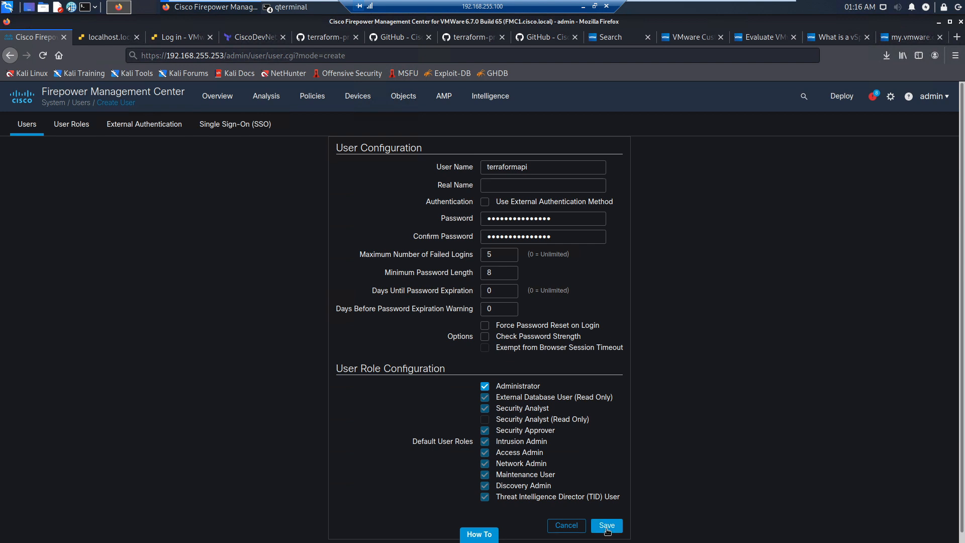
click(605, 528)
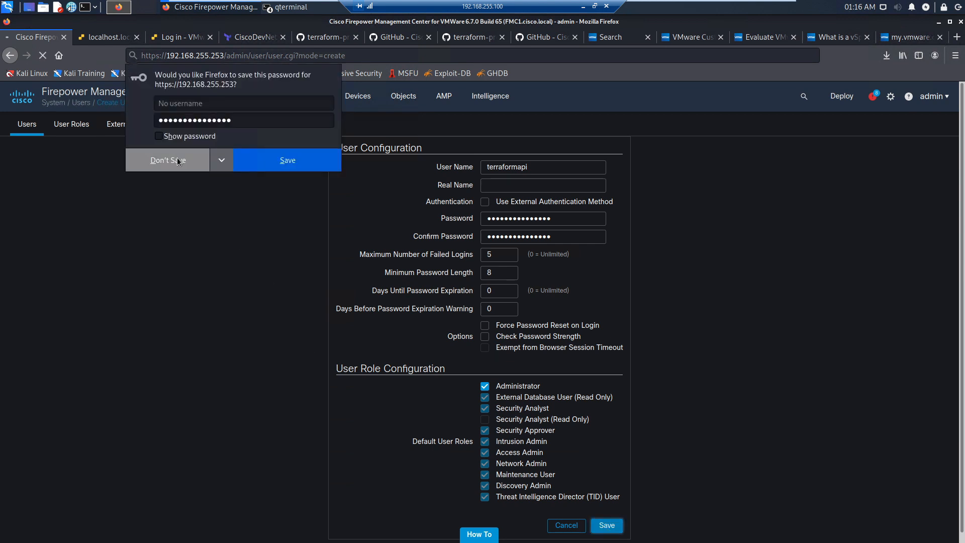
click(166, 160)
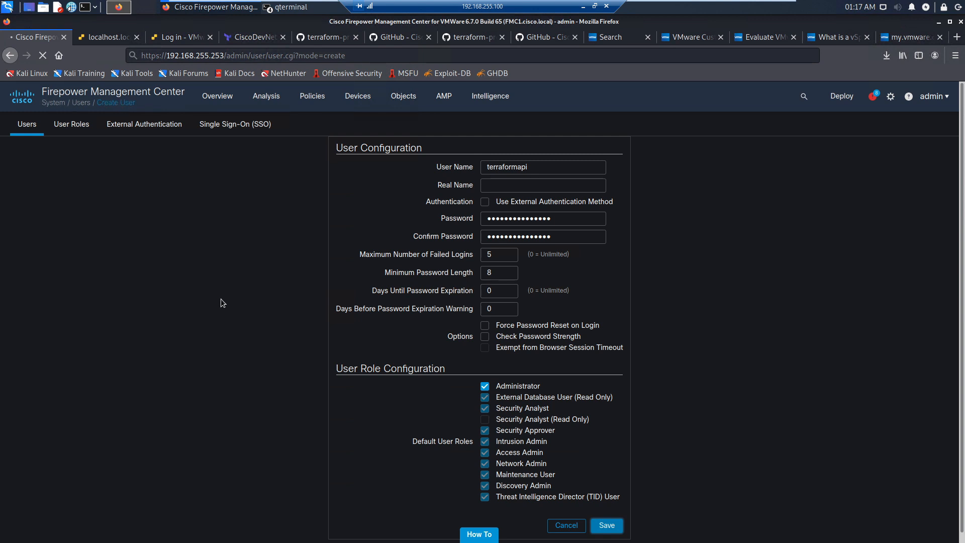
click(605, 525)
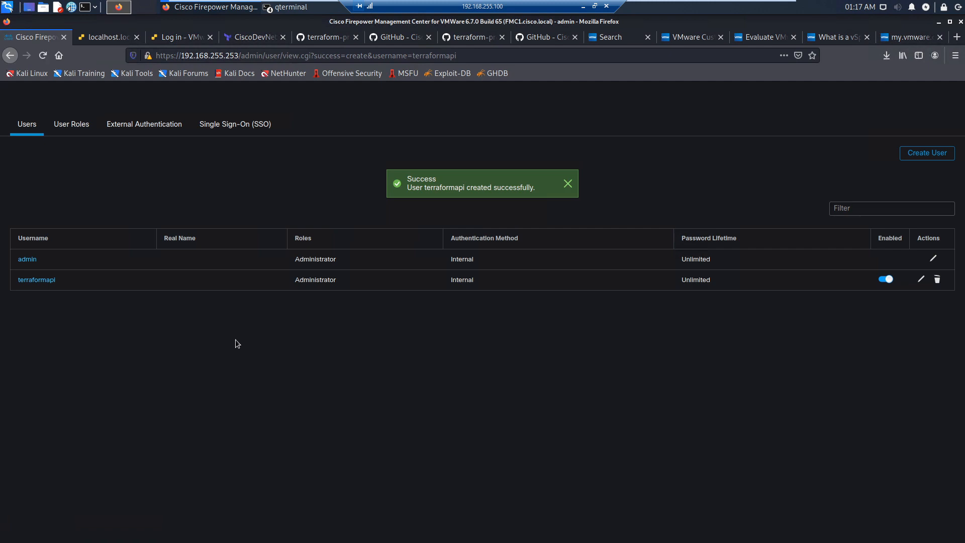